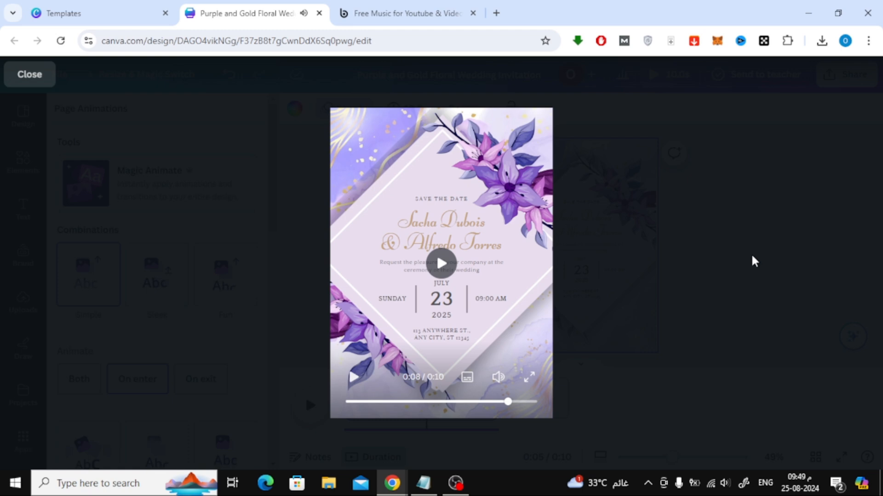
Close the full-screen preview of the finished floral wedding invitation.
{"action": "left_click", "coordinate": [28, 73]}
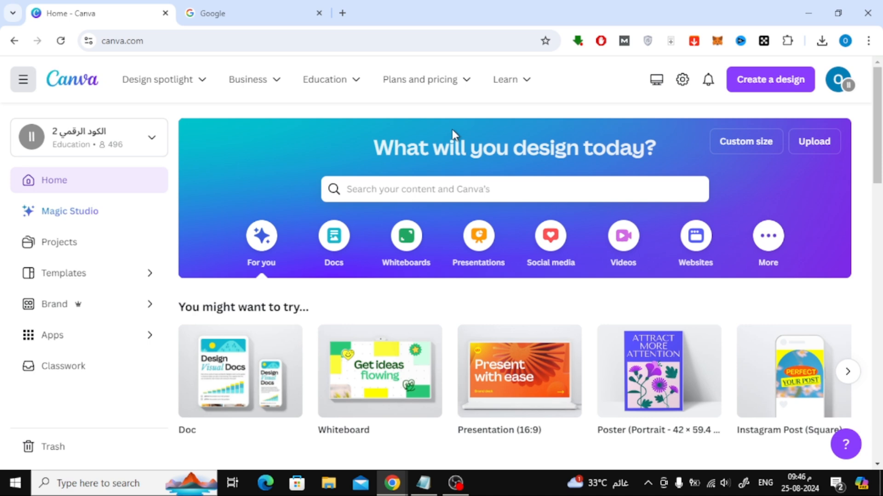
Search Canva for 'invitation' and scroll through the template results.
{"action": "left_click", "coordinate": [512, 189]}
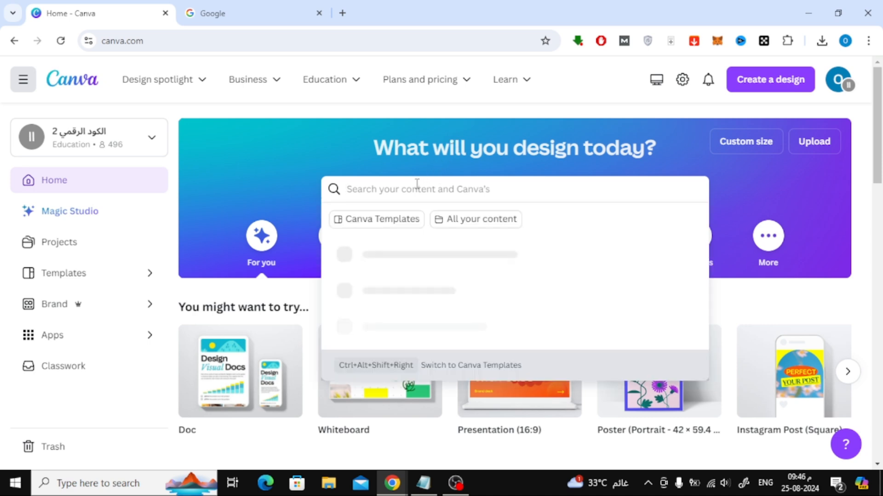
{"action": "type", "text": "invitation"}
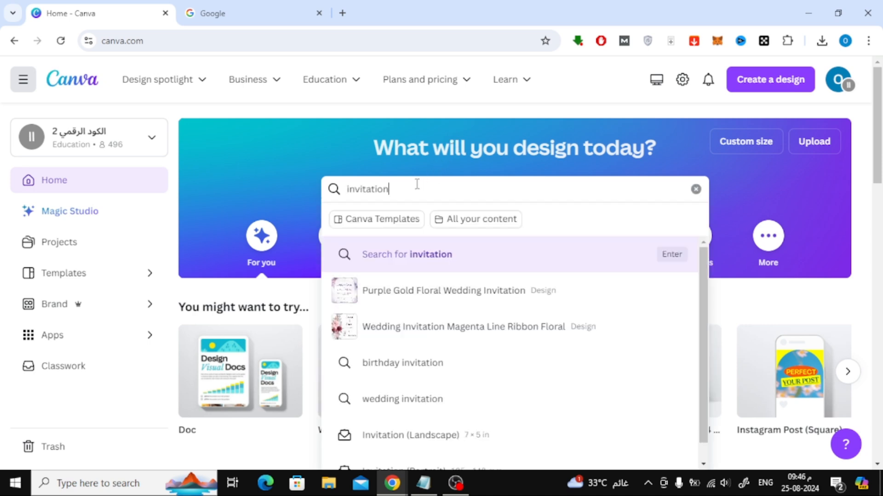
{"action": "key", "text": "Enter"}
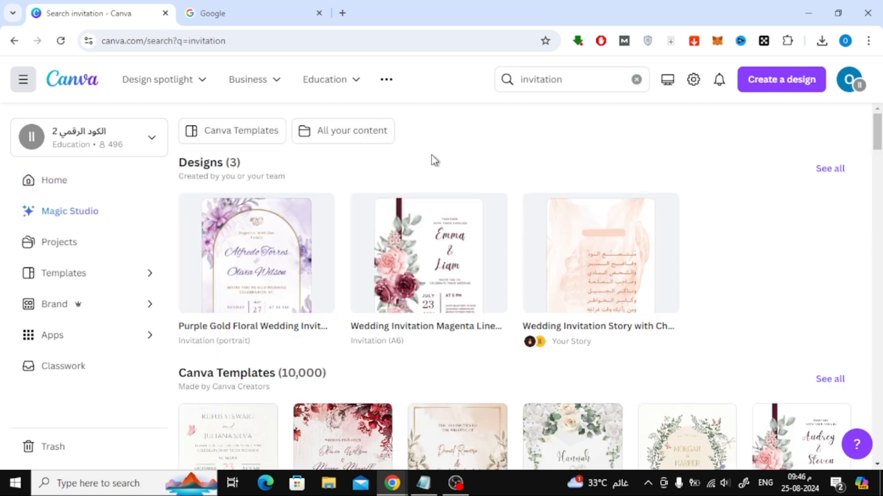
{"action": "scroll", "scroll_direction": "down", "scroll_amount": 3}
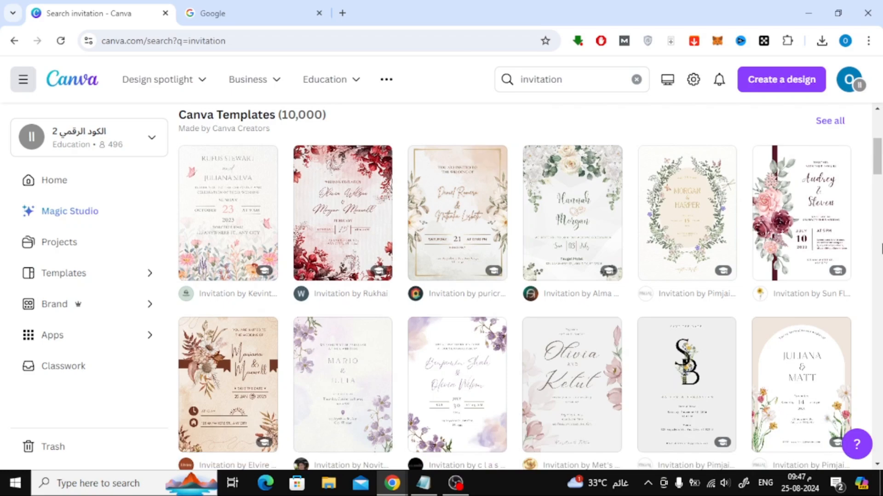
{"action": "scroll", "scroll_direction": "down", "scroll_amount": 3}
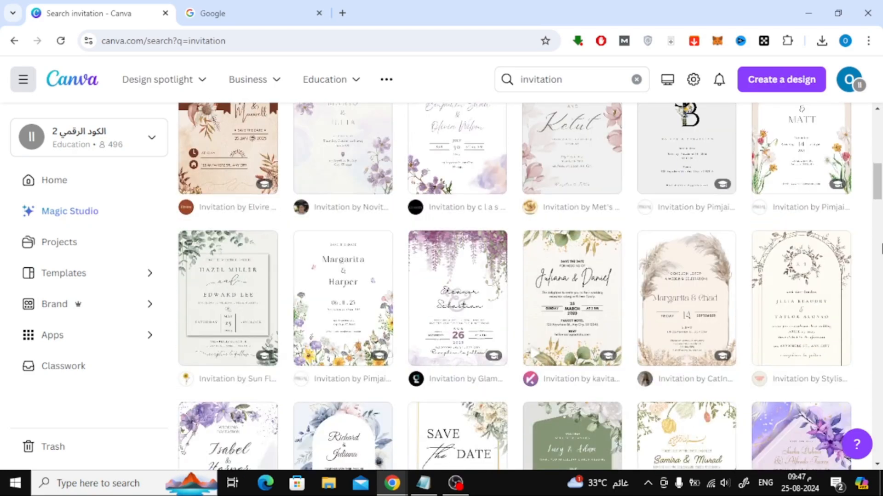
{"action": "scroll", "scroll_direction": "down", "scroll_amount": 3}
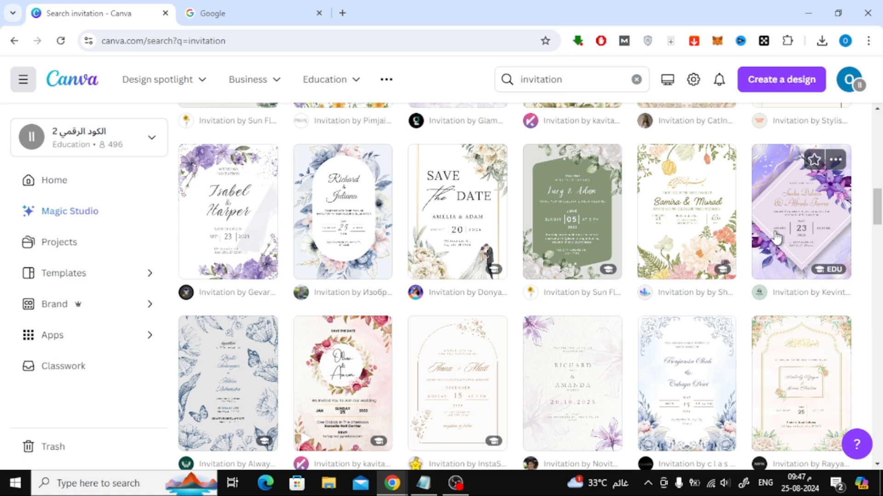
Open the Purple and Gold Floral Wedding Invitation template as an editable design.
{"action": "left_click", "coordinate": [800, 211]}
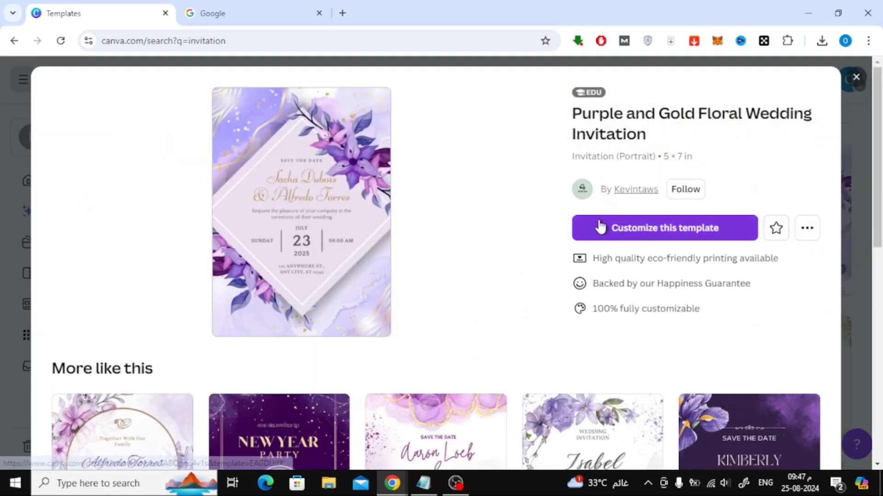
{"action": "left_click", "coordinate": [664, 228]}
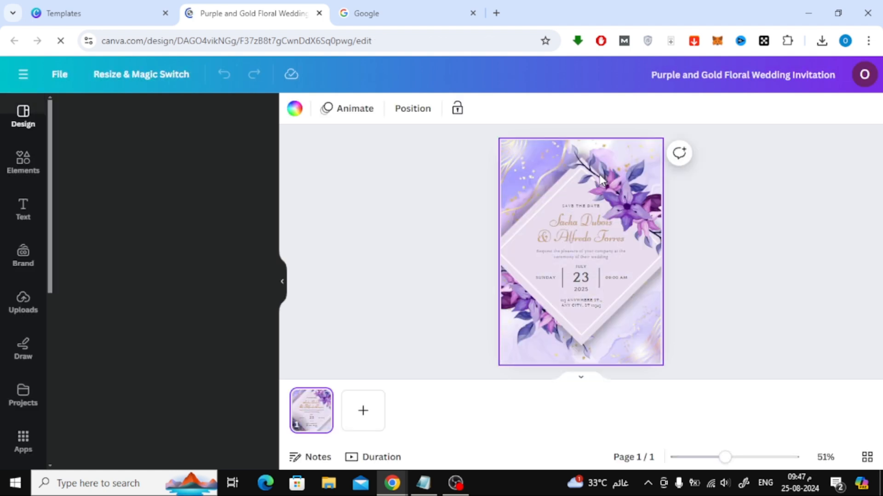
{"action": "left_click", "coordinate": [23, 115]}
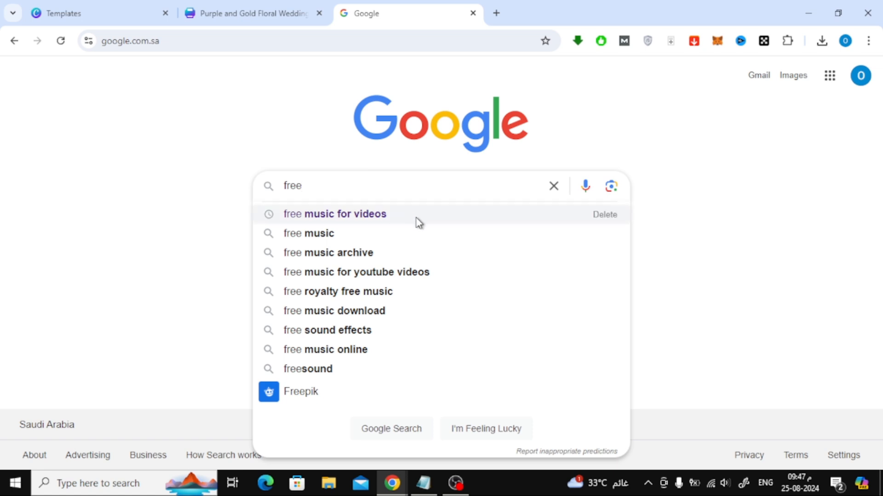
{"action": "mouse_move", "coordinate": [426, 222]}
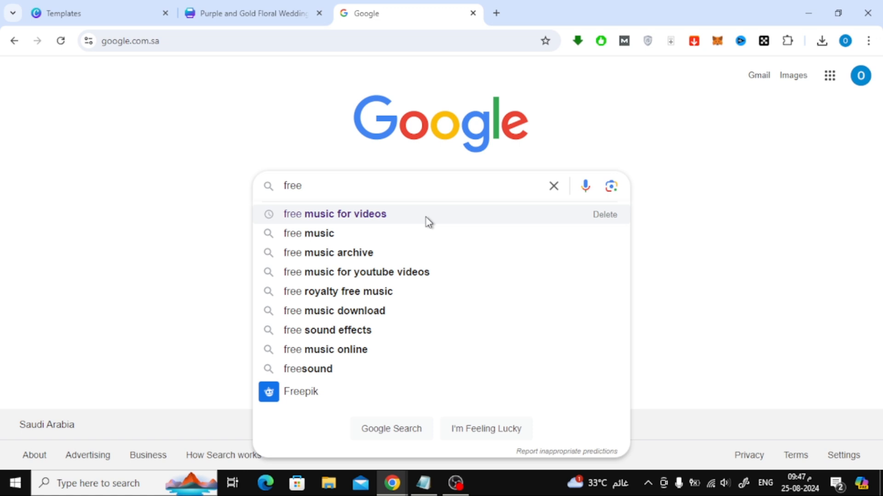
Search Google for 'free music for videos' and open Bensound's Free Music for Videos page.
{"action": "left_click", "coordinate": [334, 214]}
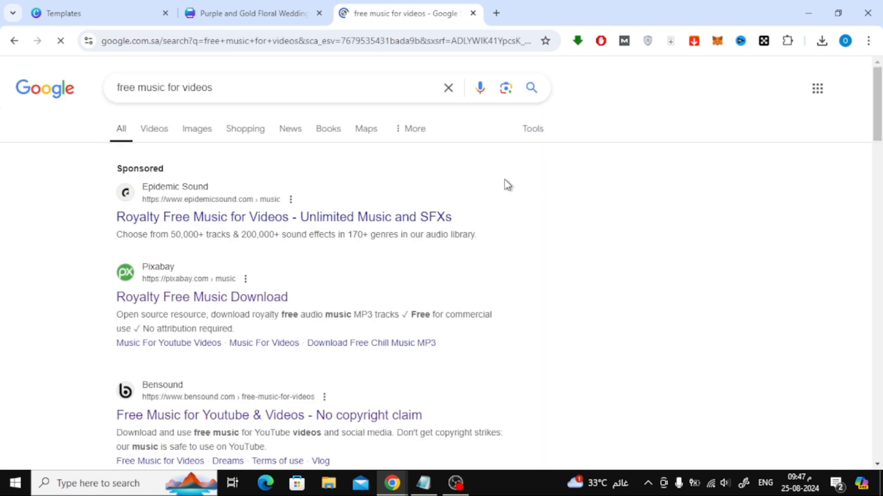
{"action": "scroll", "scroll_direction": "down", "scroll_amount": 3}
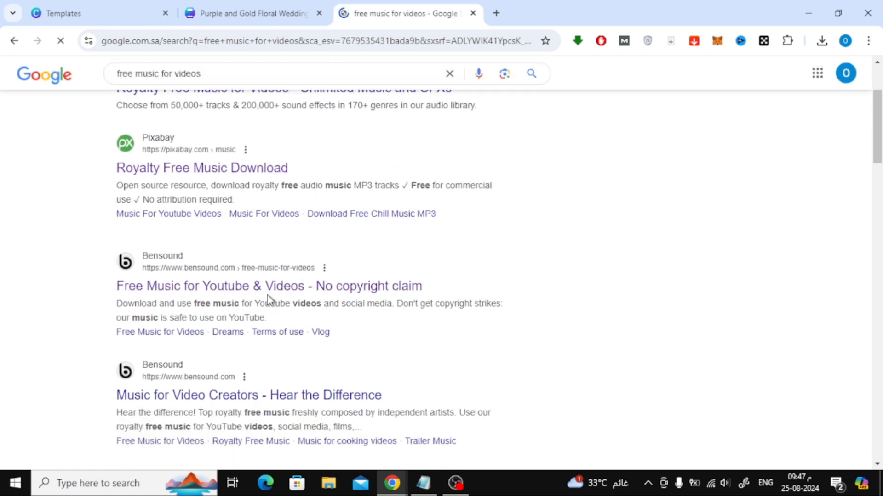
{"action": "left_click", "coordinate": [269, 286]}
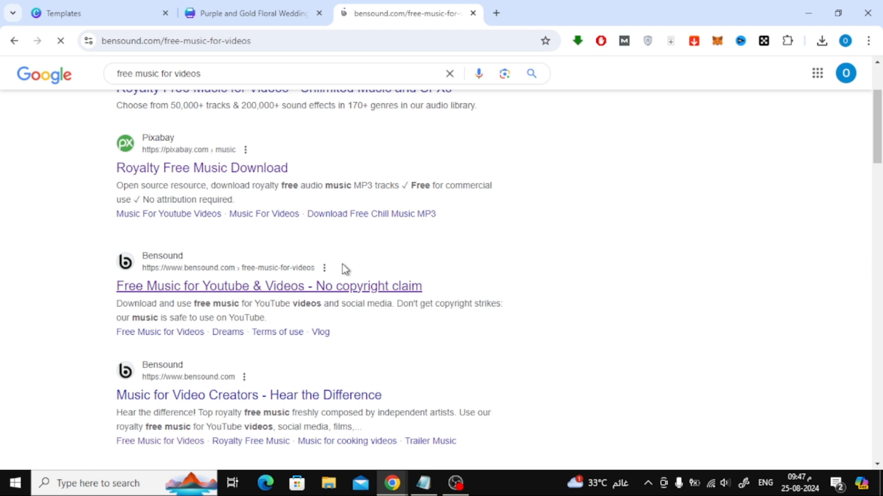
{"action": "left_click", "coordinate": [268, 286]}
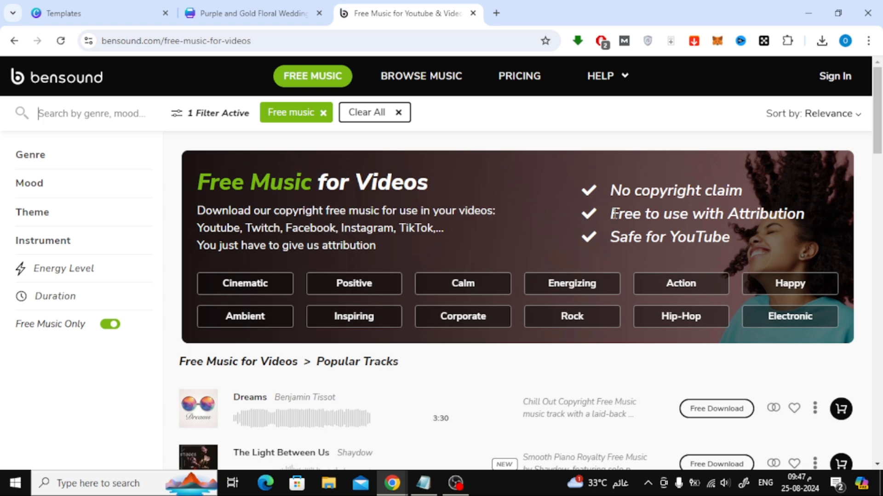
Filter Bensound tracks to Happy and download 'New Frontier' with its attribution text.
{"action": "left_click", "coordinate": [789, 284]}
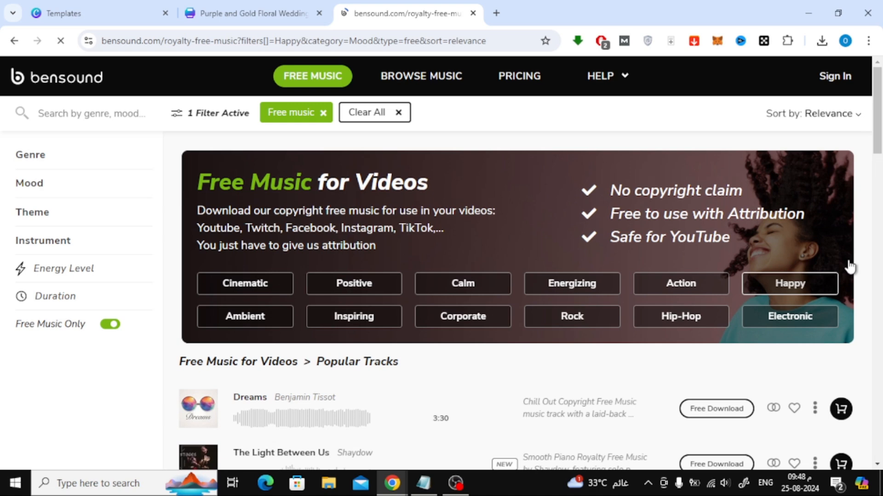
{"action": "left_click", "coordinate": [789, 283]}
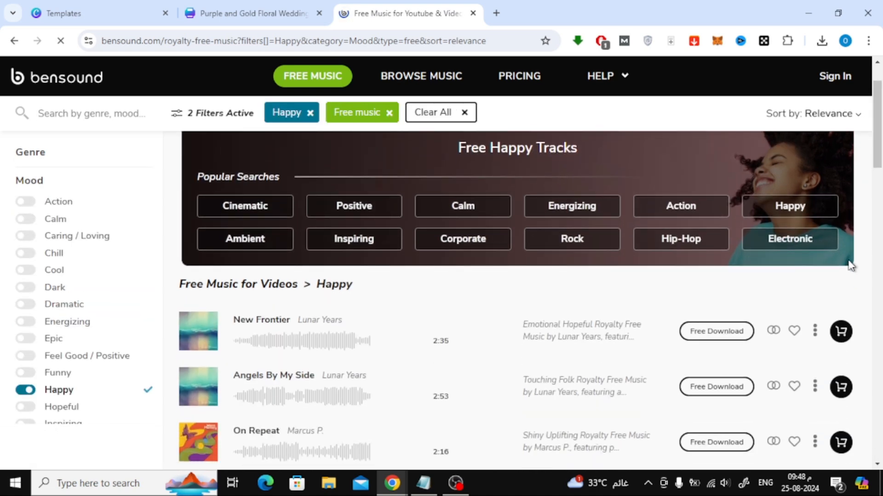
{"action": "scroll", "scroll_direction": "down", "scroll_amount": 3}
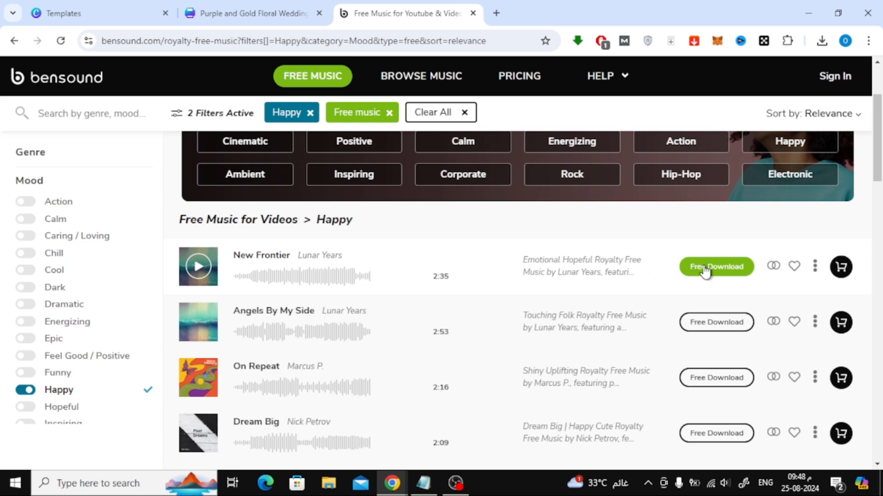
{"action": "left_click", "coordinate": [715, 266]}
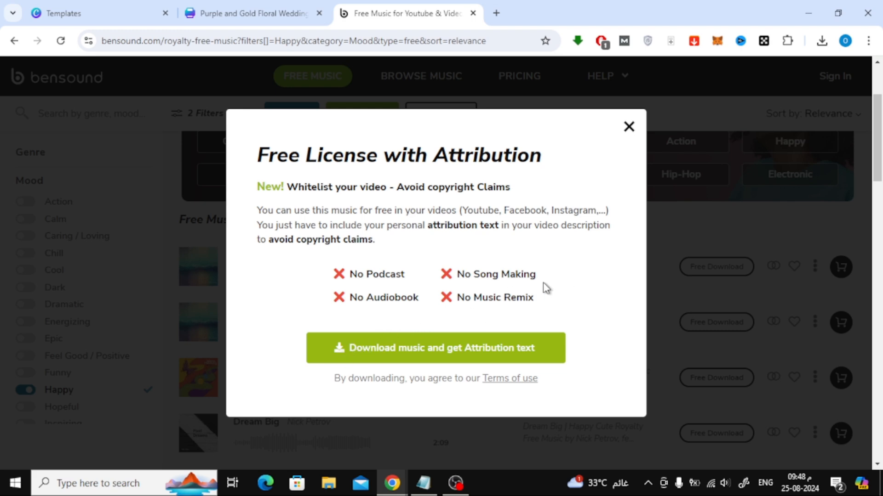
{"action": "left_click", "coordinate": [435, 348]}
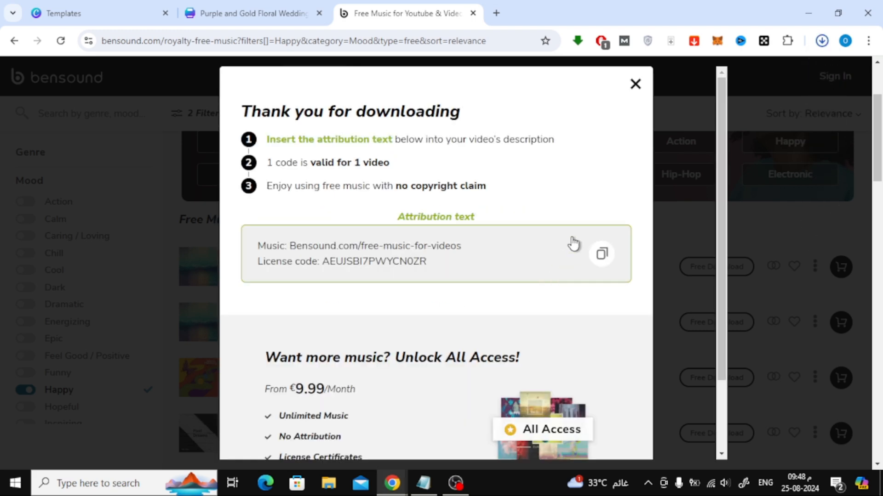
{"action": "left_click", "coordinate": [821, 40]}
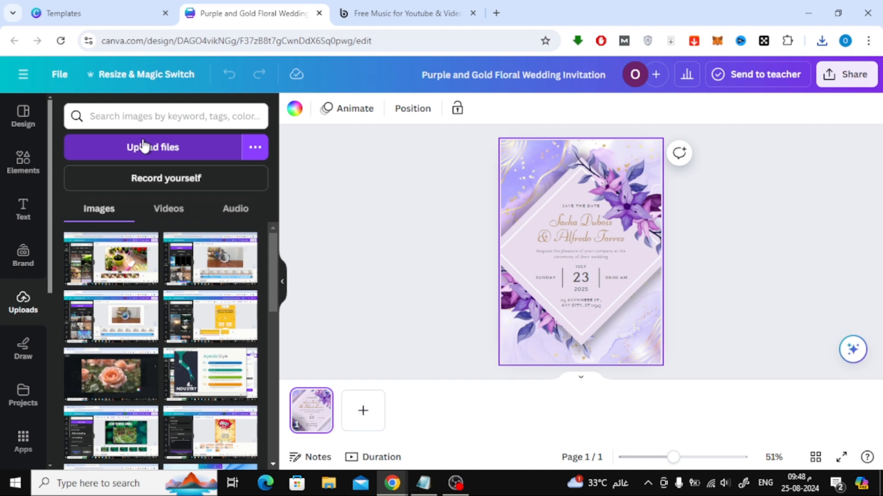
Upload newfrontier.mp3 to Canva and add it to the invitation as audio.
{"action": "left_click", "coordinate": [152, 147]}
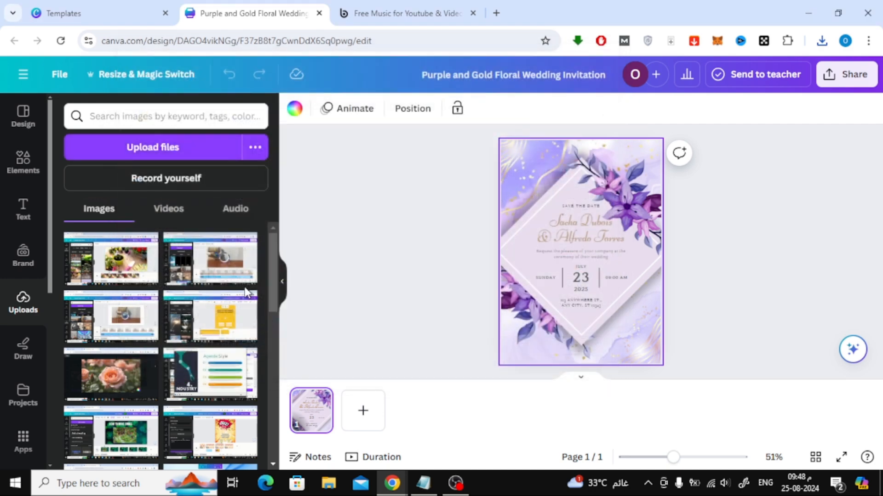
{"action": "left_click", "coordinate": [235, 209]}
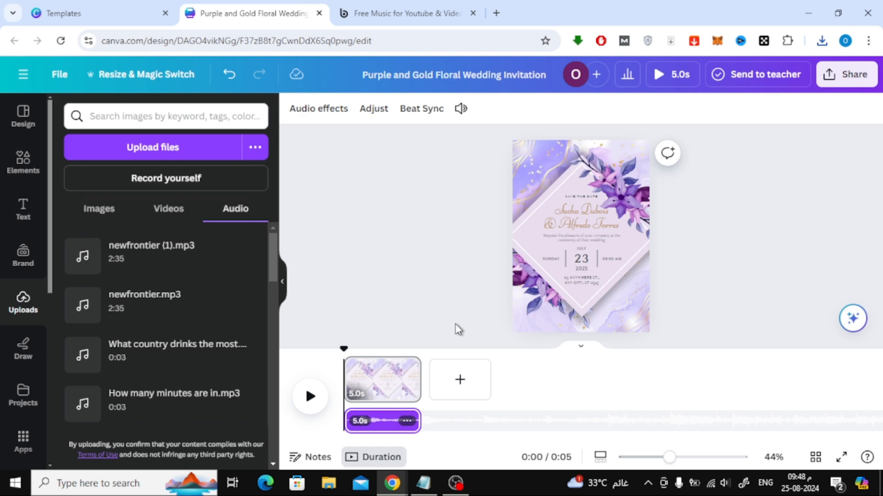
{"action": "mouse_move", "coordinate": [457, 331]}
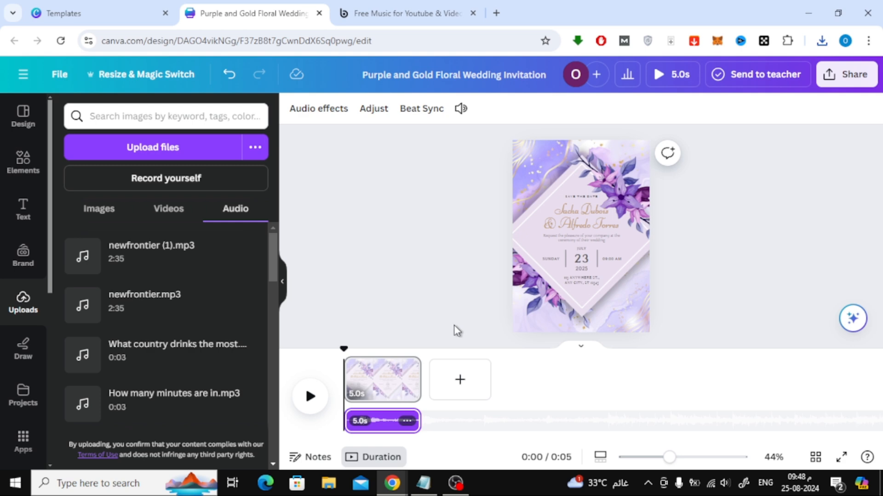
{"action": "left_click", "coordinate": [381, 380]}
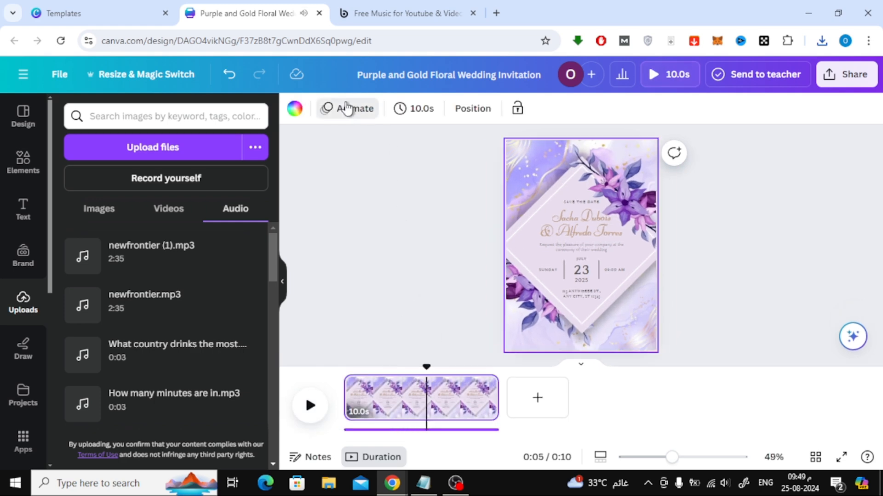
Try the Simple and Sleek page animations, then apply Simple to the invitation.
{"action": "left_click", "coordinate": [348, 108]}
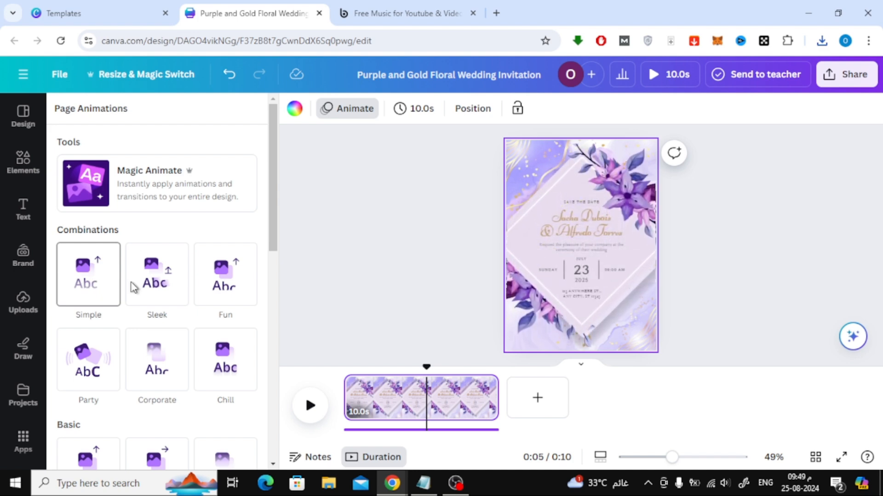
{"action": "left_click", "coordinate": [156, 275]}
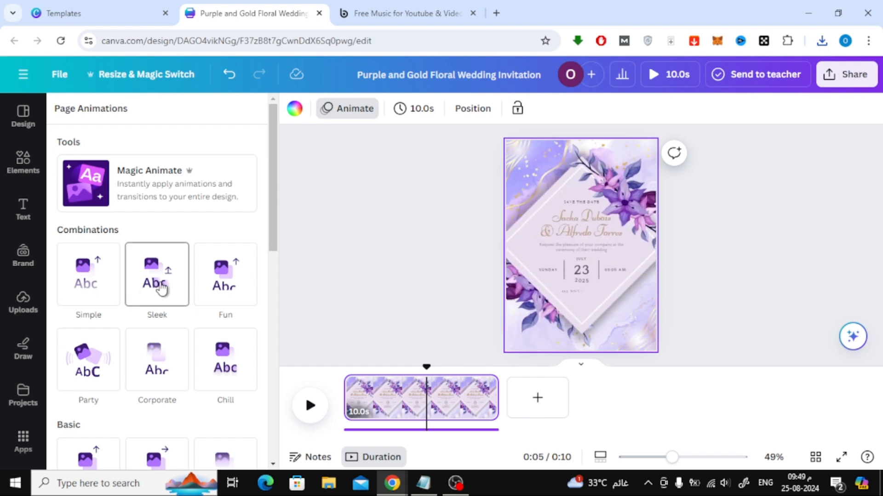
{"action": "left_click", "coordinate": [88, 274]}
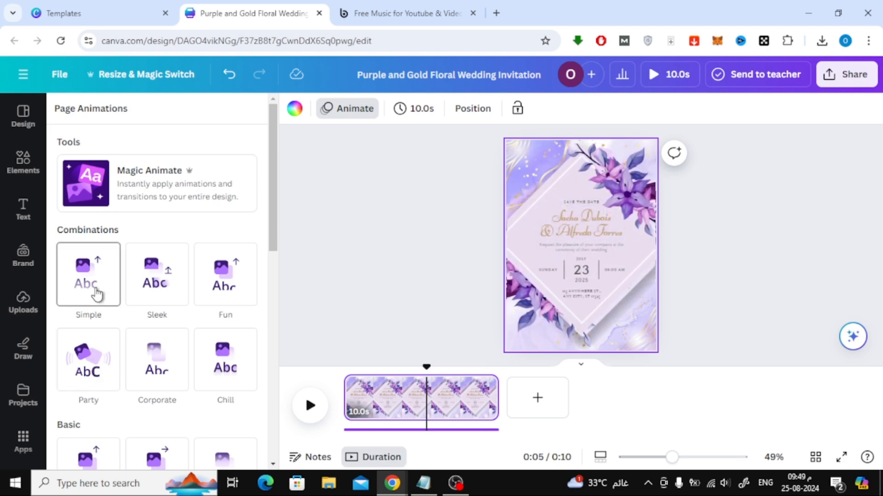
{"action": "left_click", "coordinate": [88, 274]}
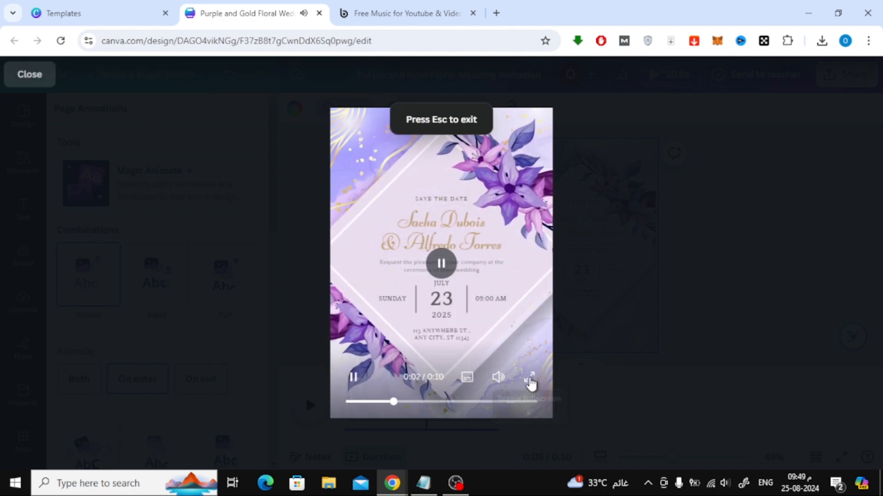
Watch the animated invitation and its music in a full-screen preview.
{"action": "left_click", "coordinate": [529, 377]}
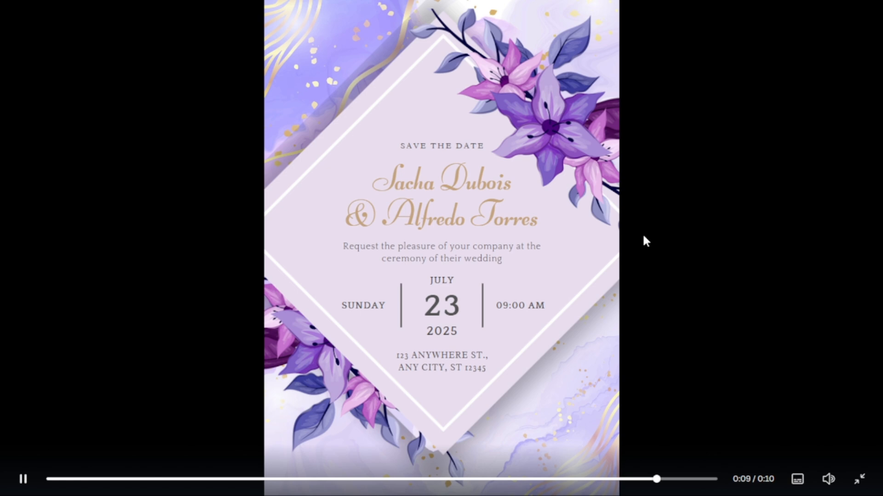
{"action": "left_click", "coordinate": [63, 479]}
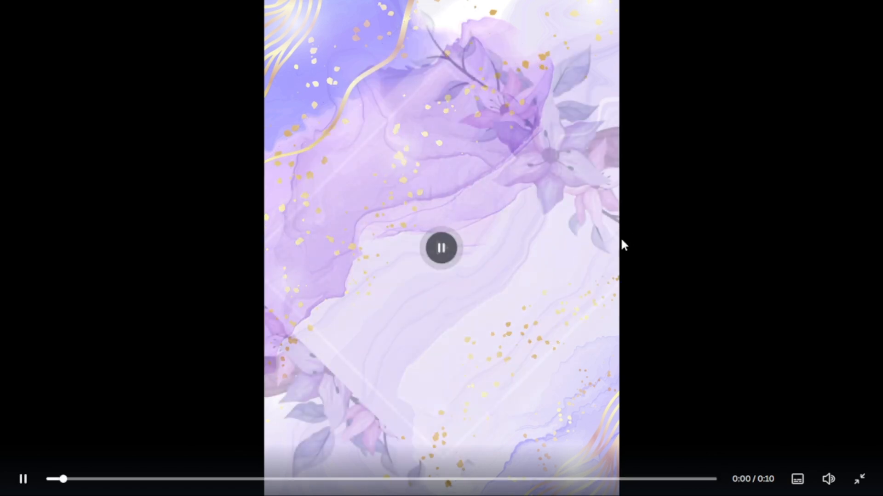